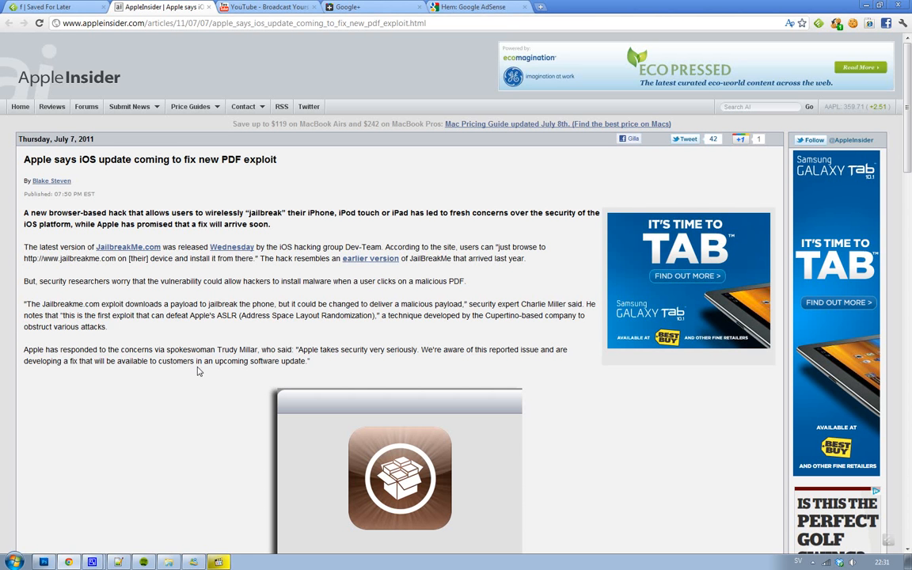
scroll(down, 3)
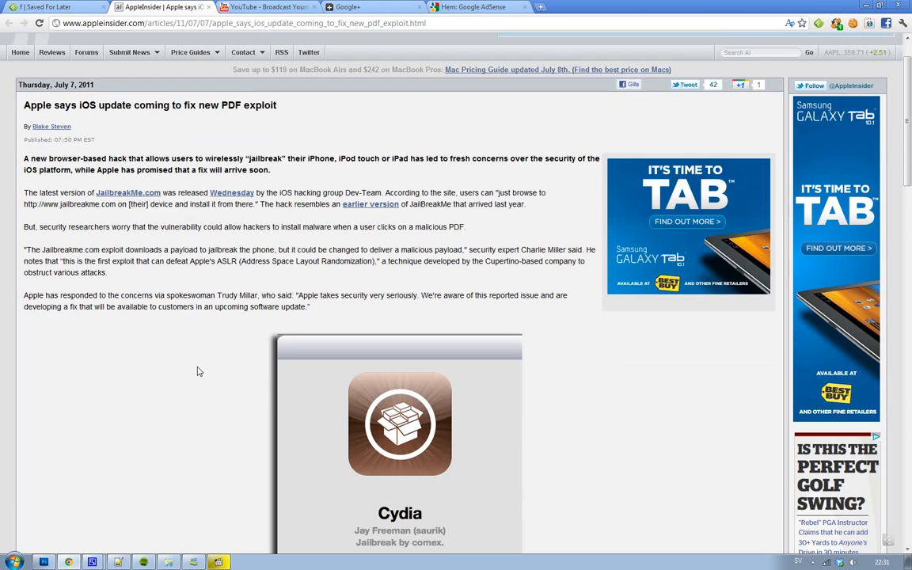
scroll(down, 3)
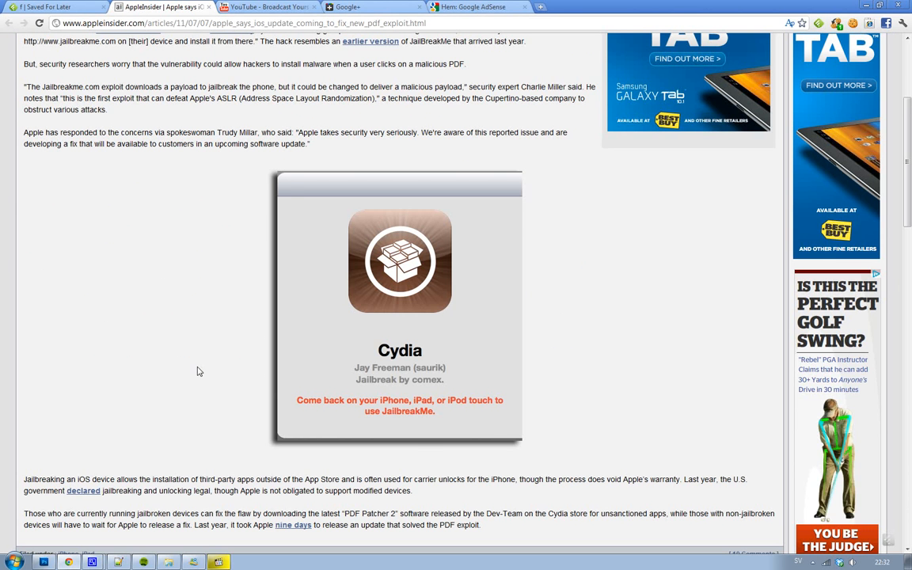
scroll(up, 3)
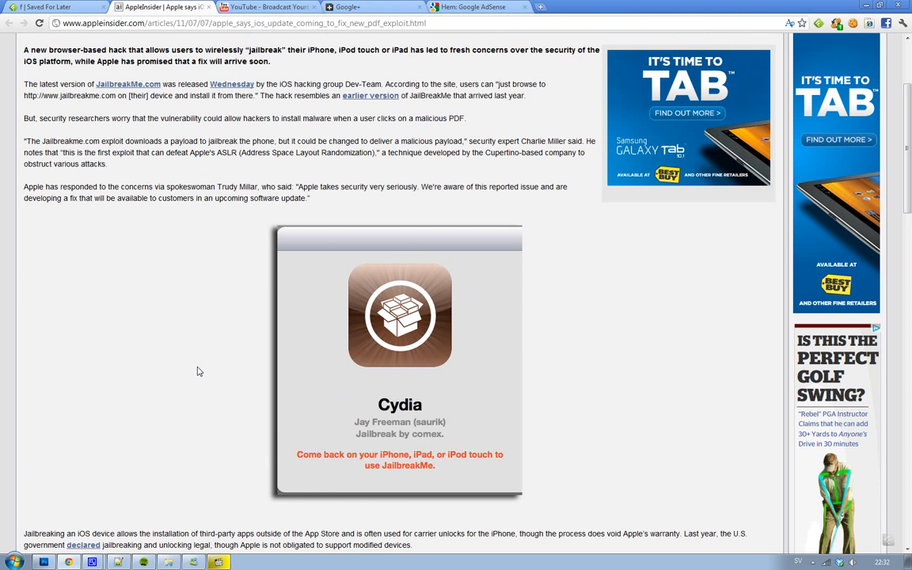
scroll(down, 3)
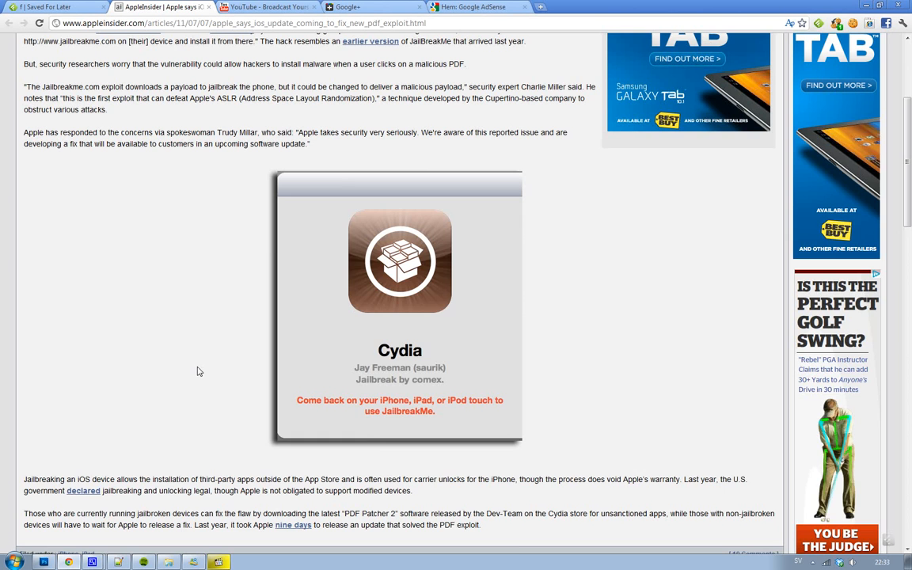
scroll(up, 3)
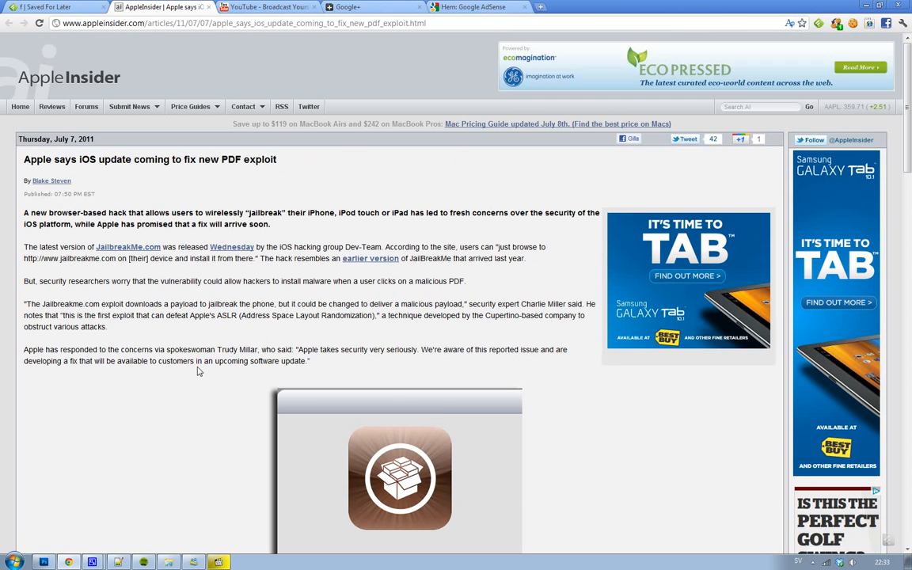